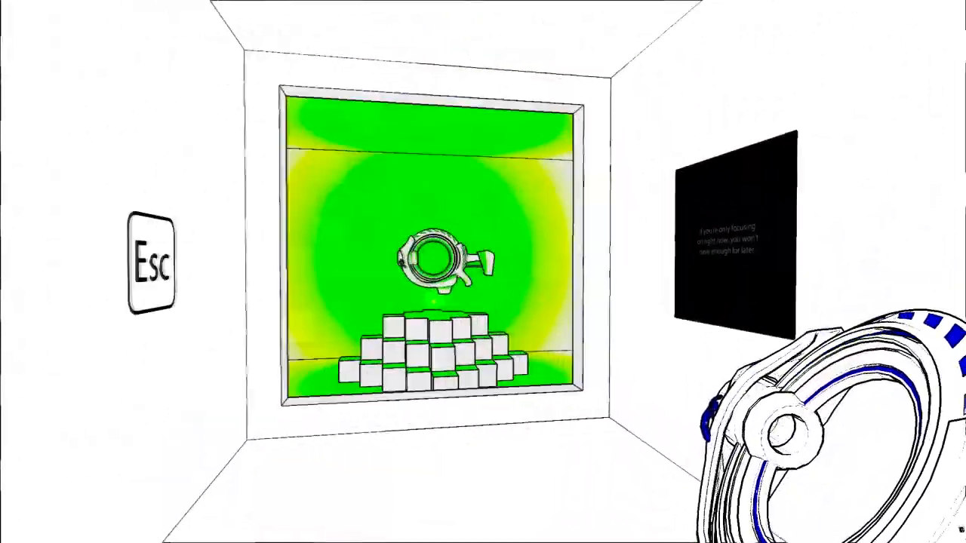
key("Escape")
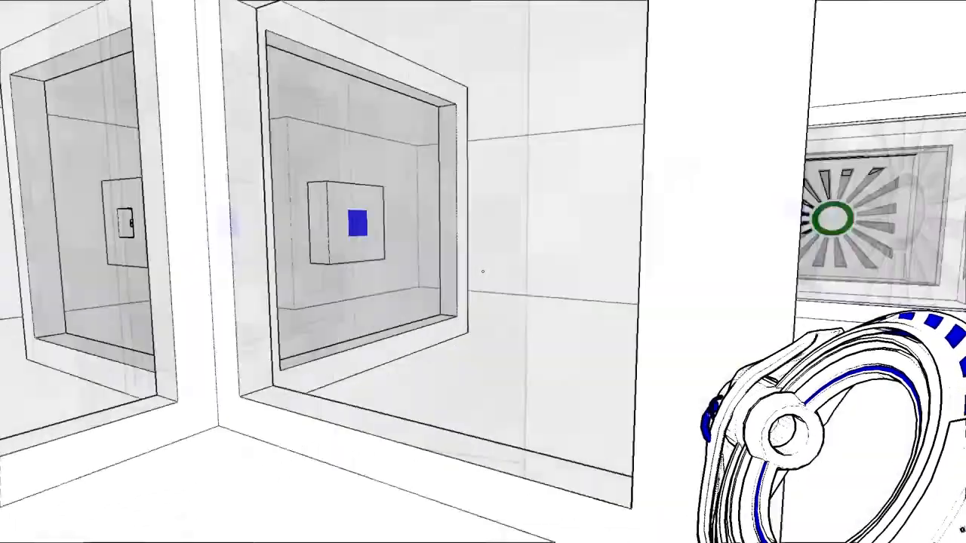
mouse_move(483, 271)
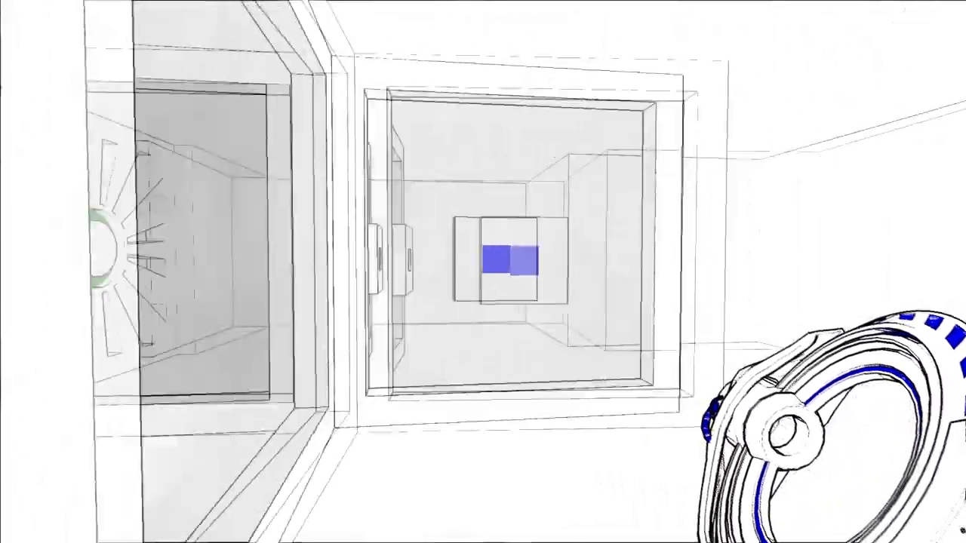
mouse_move(483, 272)
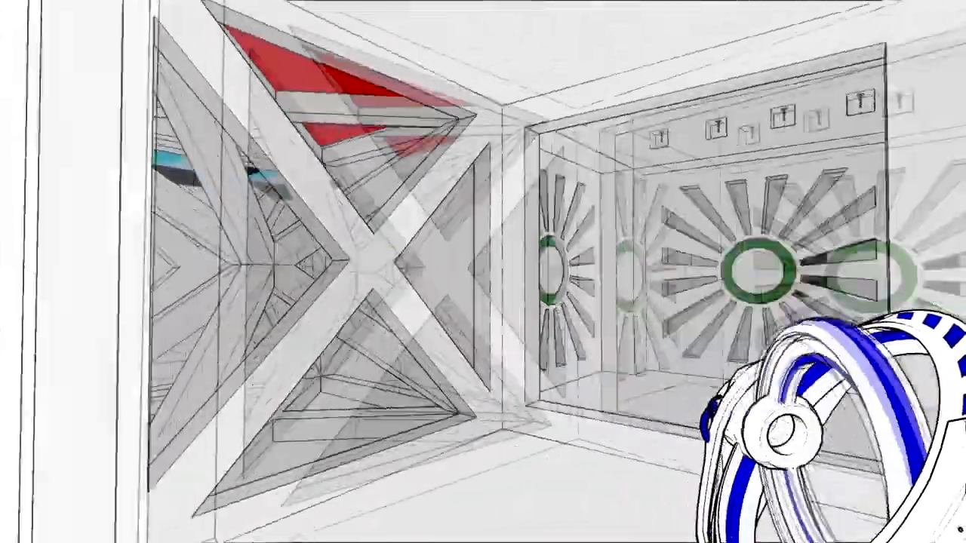
mouse_move(483, 272)
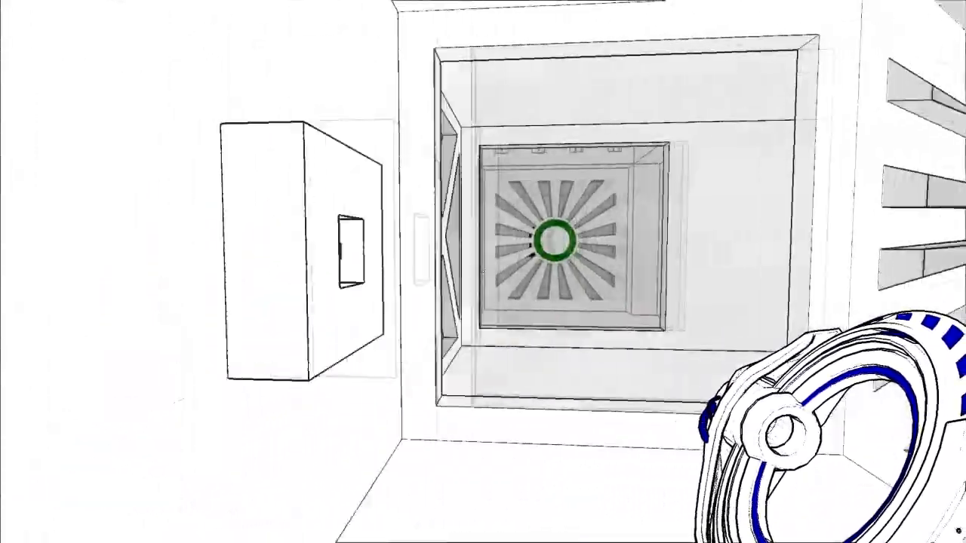
mouse_move(483, 272)
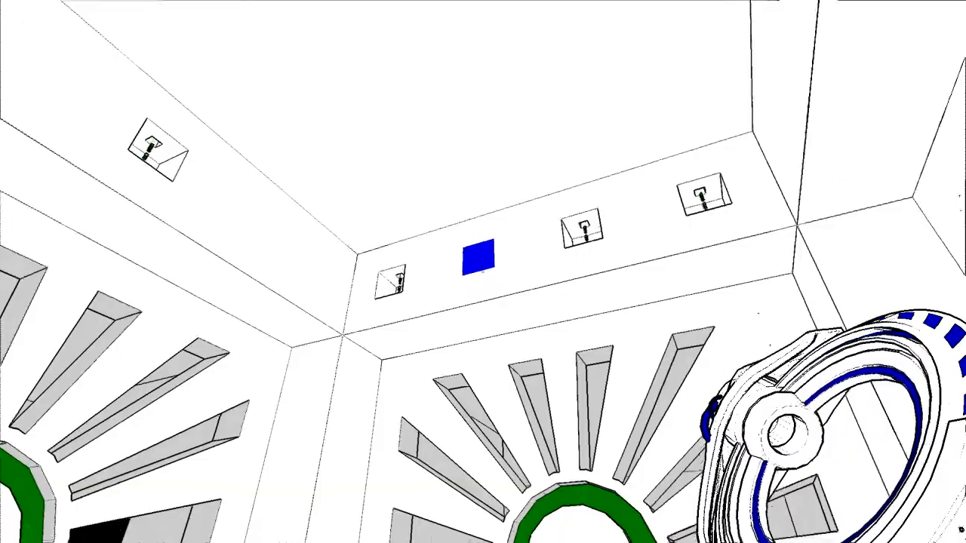
mouse_move(483, 271)
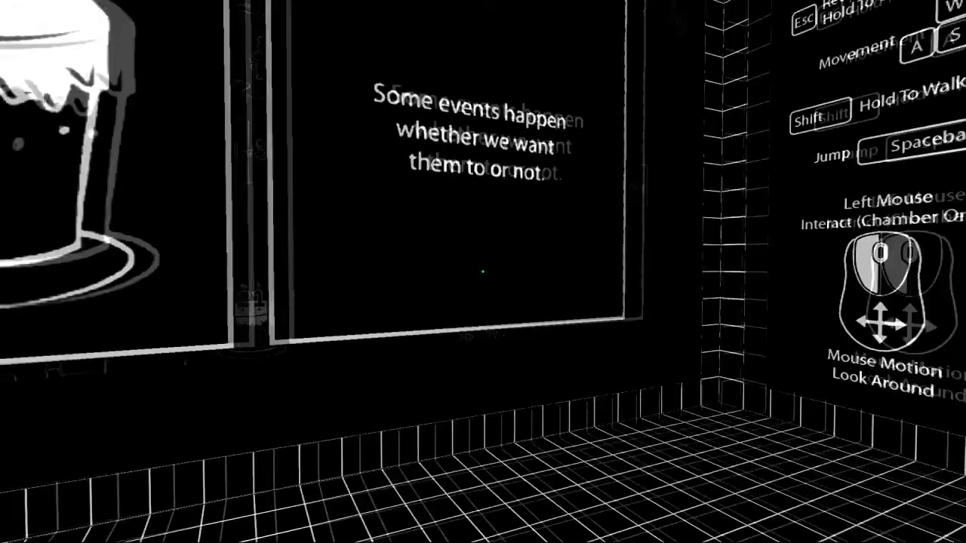
mouse_move(482, 272)
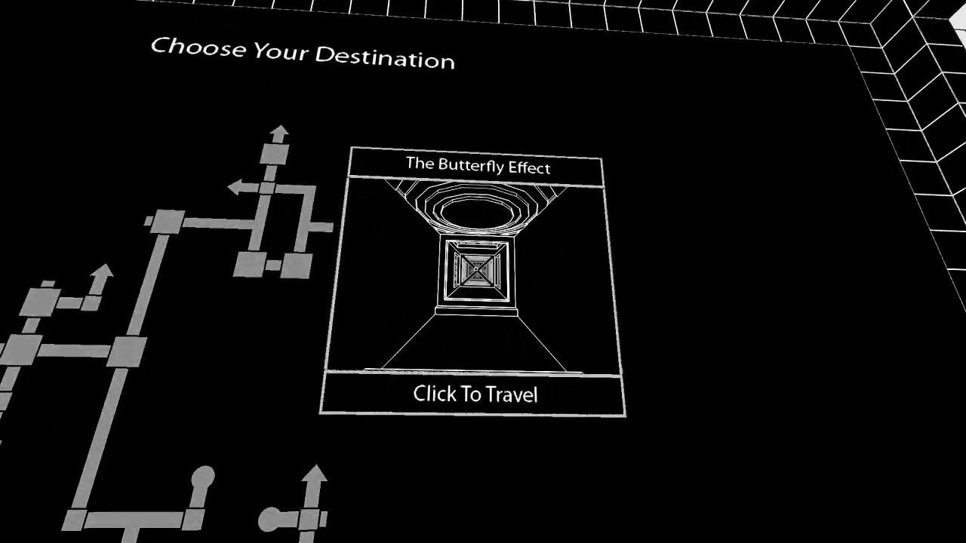
left_click(474, 394)
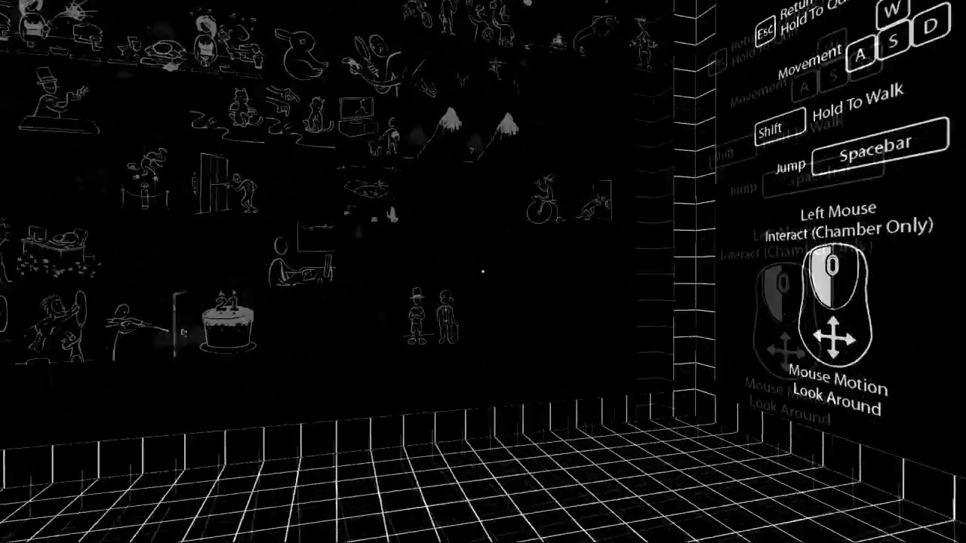
mouse_move(482, 271)
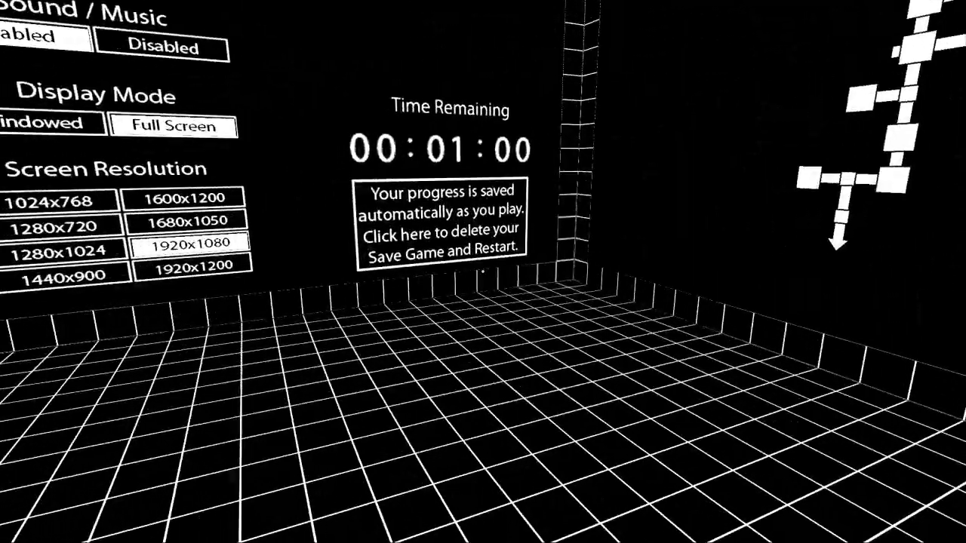
mouse_move(482, 271)
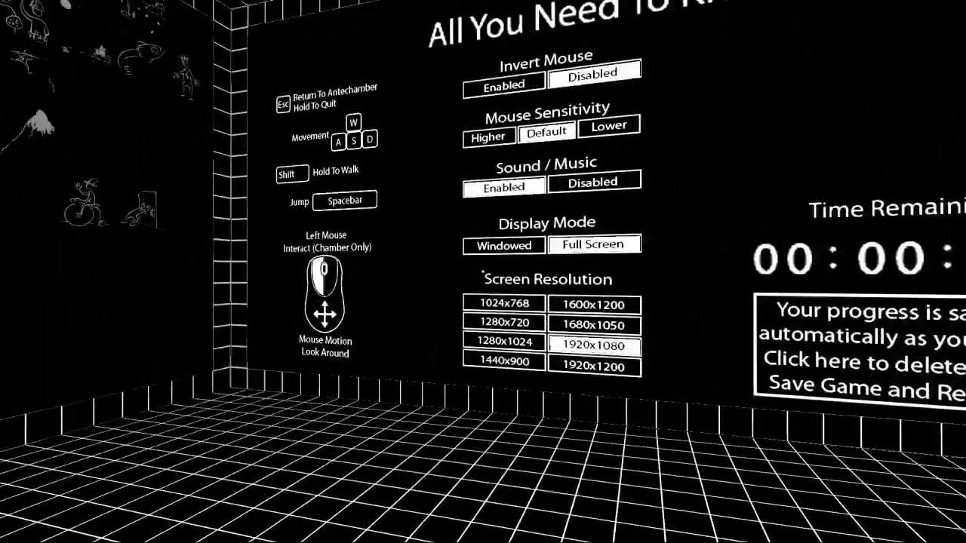